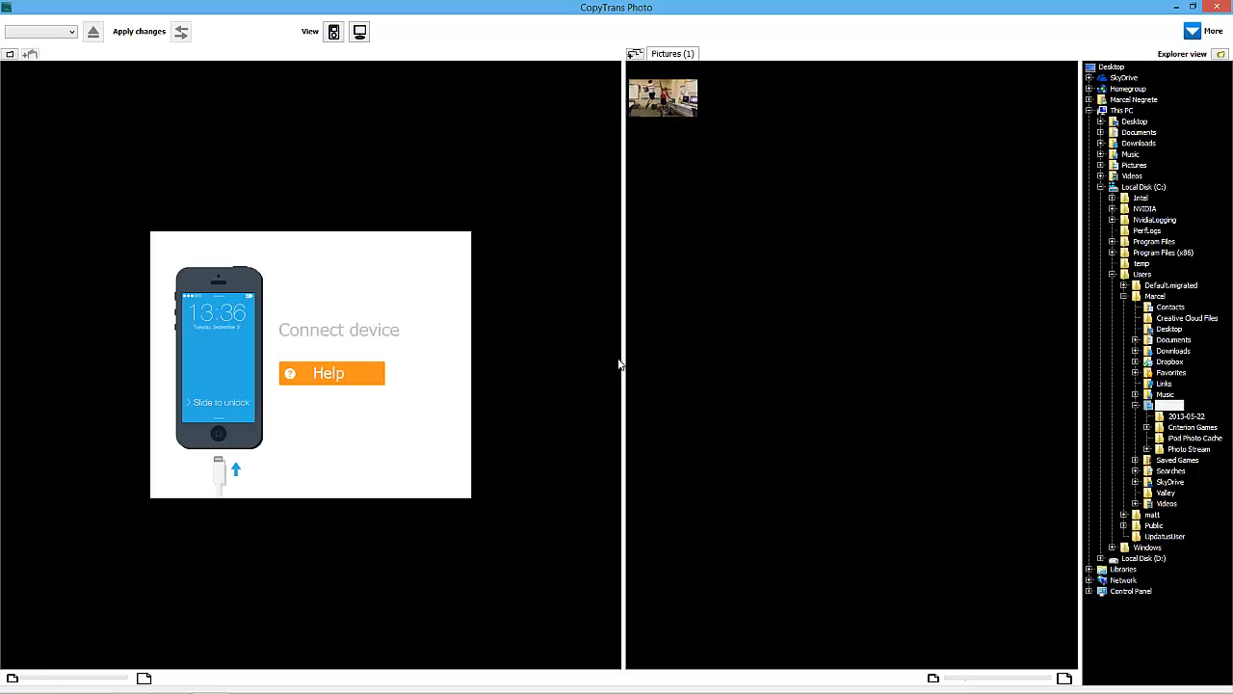
# - Close the CopyTrans Photo window from its title bar
pyautogui.click(1217, 7)
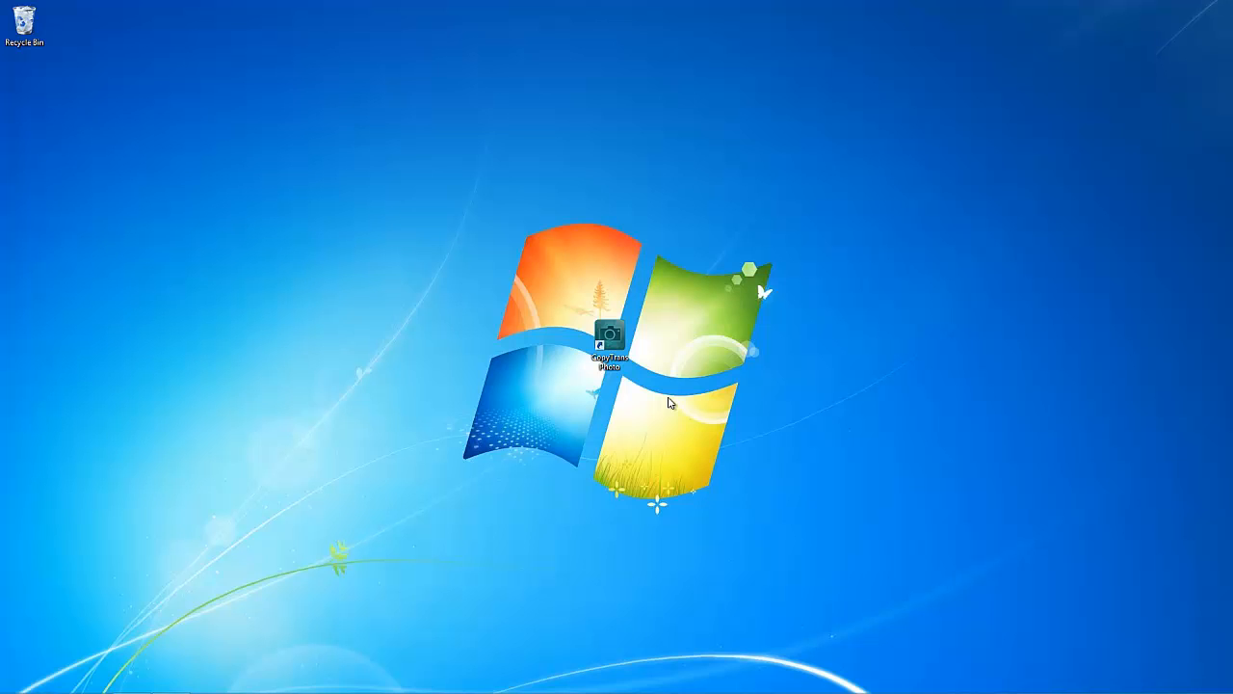
# - Launch CopyTrans Photo from the desktop shortcut so the iPhone's 12-photo library loads
pyautogui.doubleClick(609, 342)
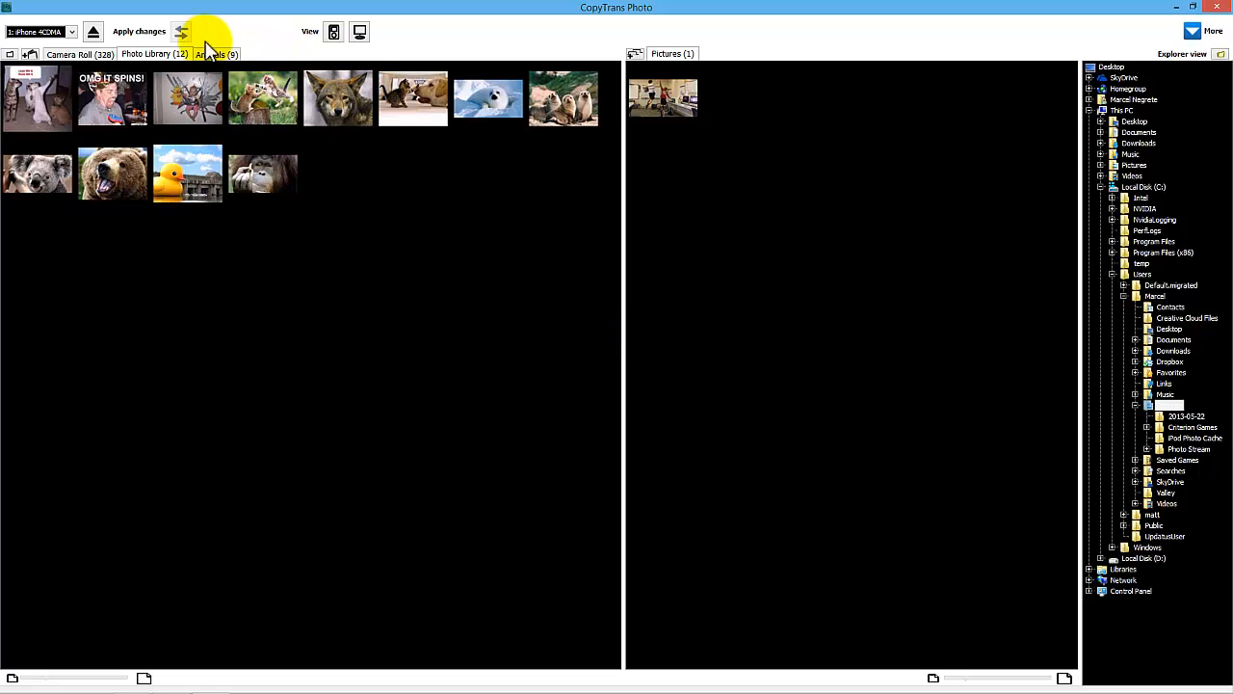
# - Switch the device pane to the Animals (9) album
pyautogui.click(214, 53)
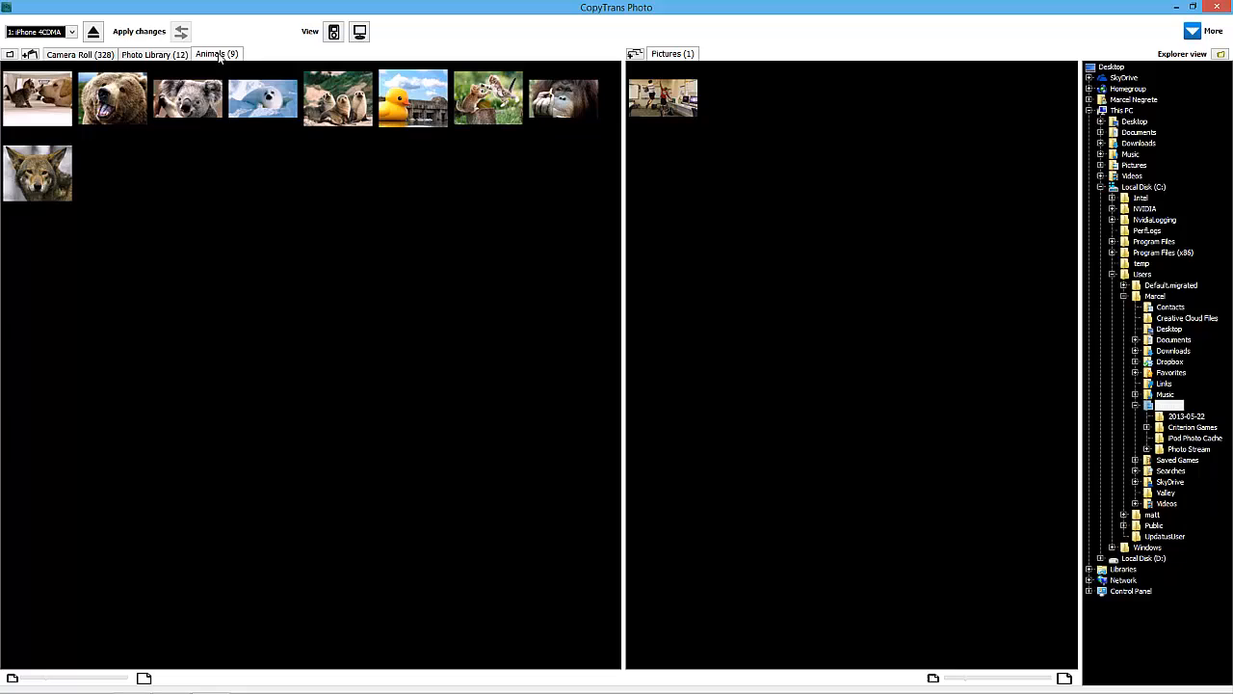
pyautogui.moveTo(203, 99)
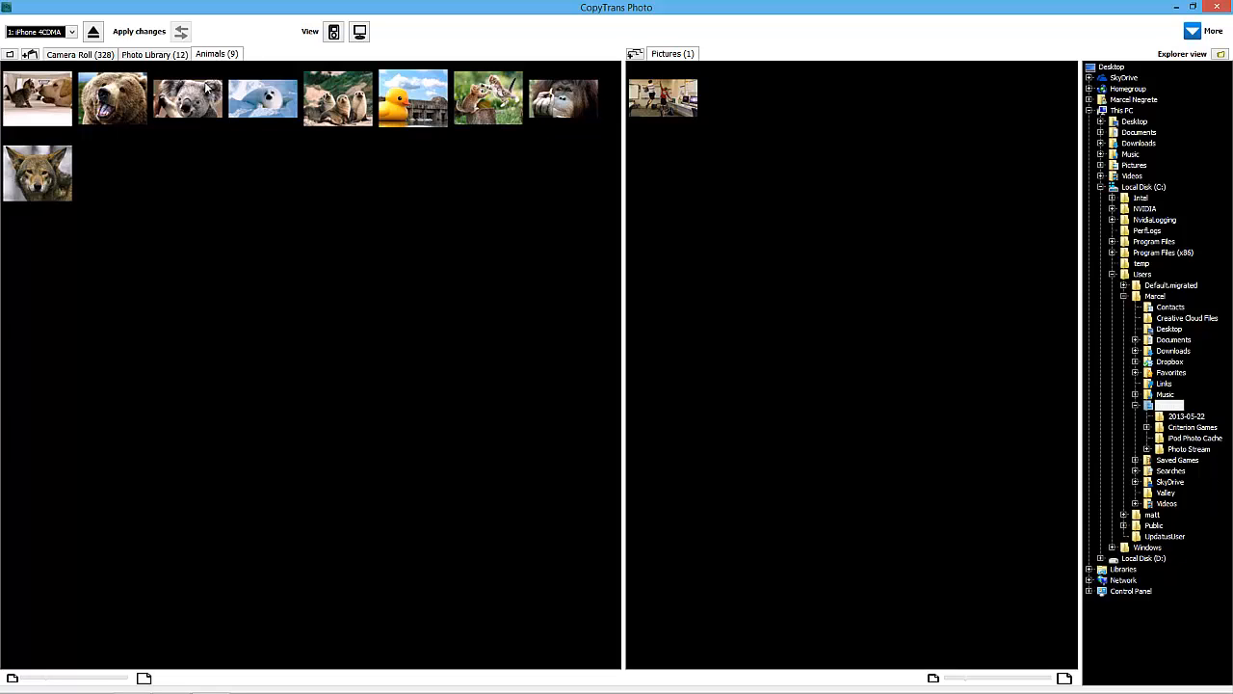
# - Select the koala, sea lions and small-animals-on-a-log photos and bring up their context menu
pyautogui.click(188, 97)
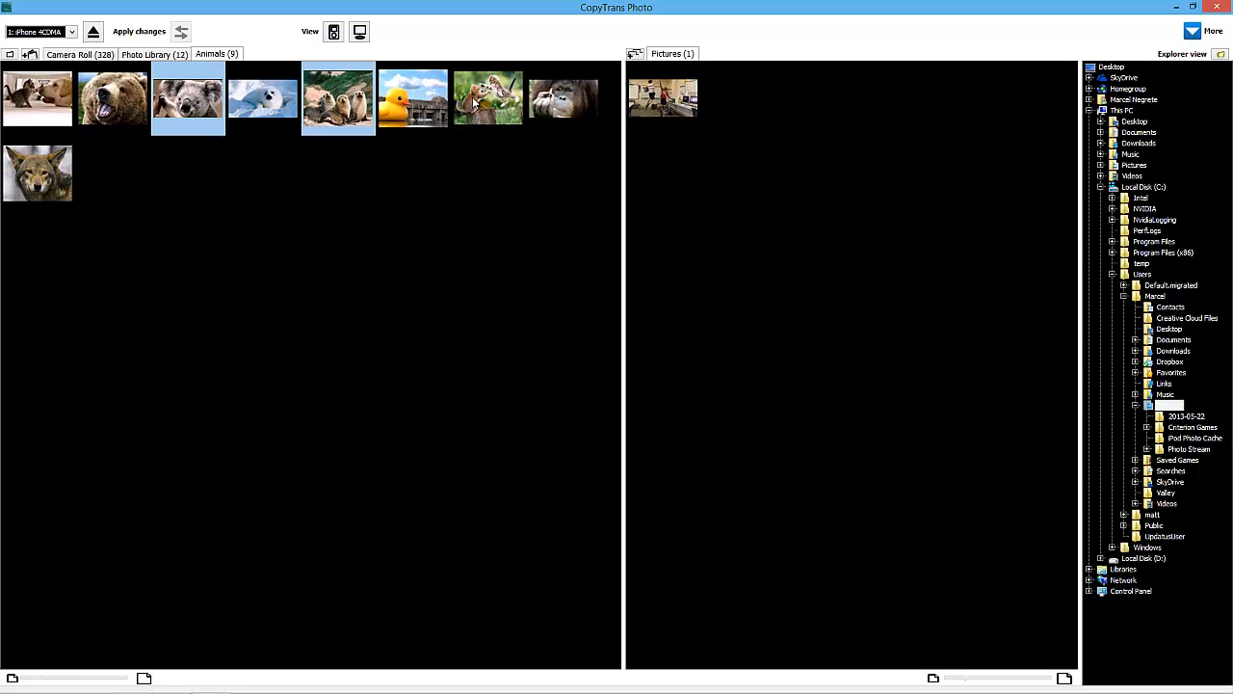
pyautogui.click(488, 97)
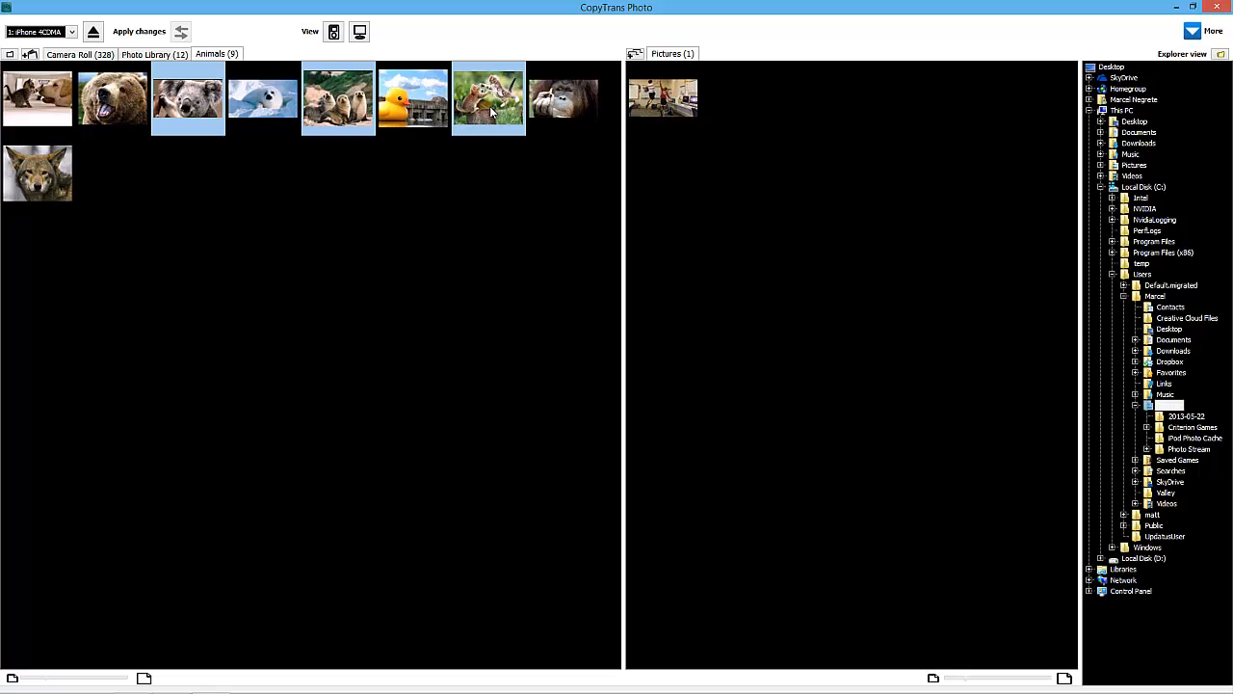
pyautogui.rightClick(488, 101)
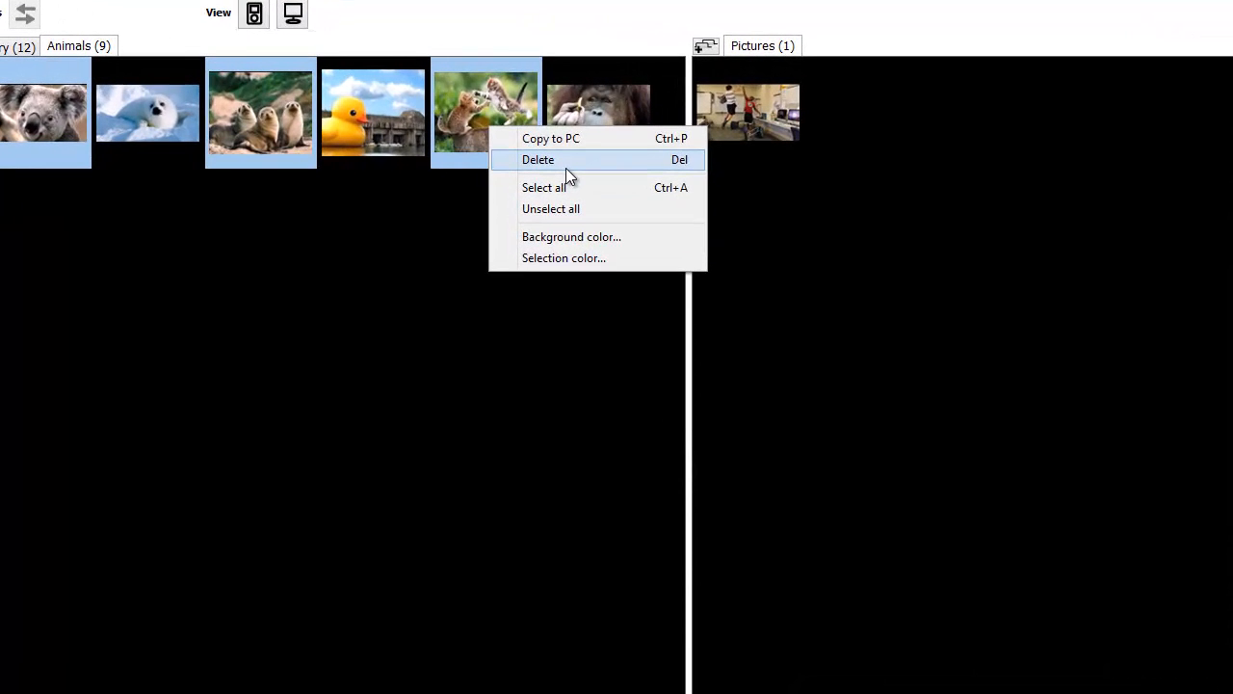
# - Delete the koala, sea lions and log-animals photos, leaving six in Animals
pyautogui.click(538, 159)
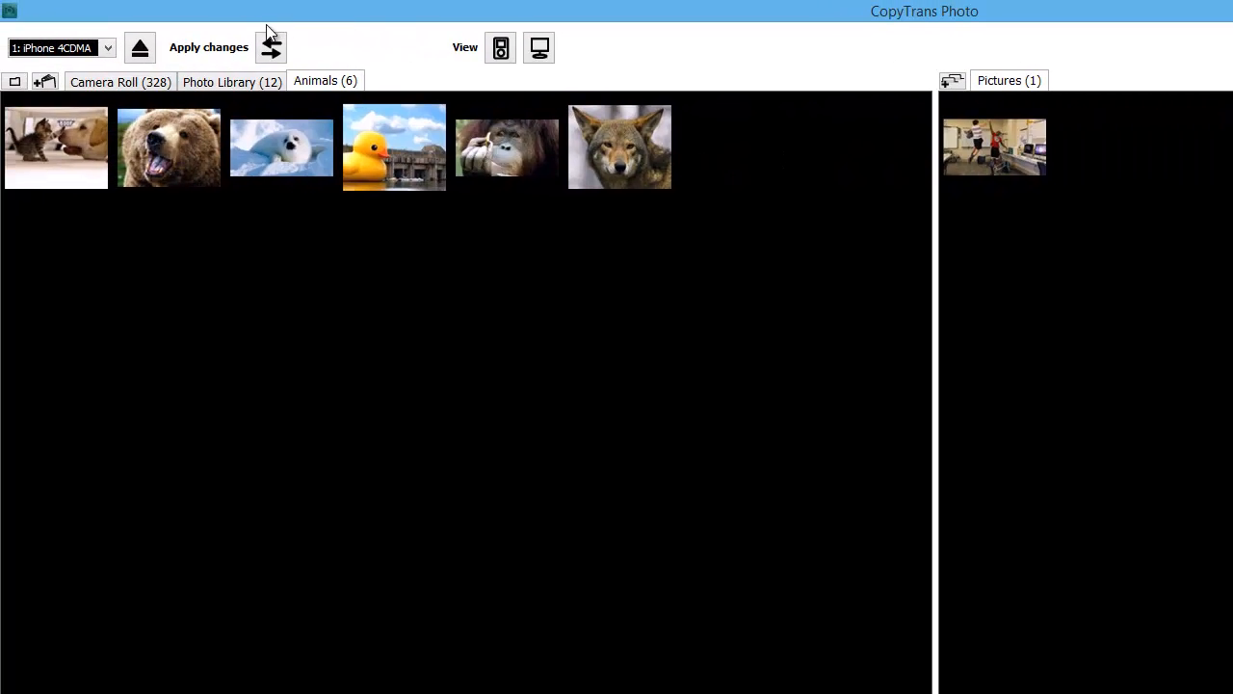
pyautogui.moveTo(275, 64)
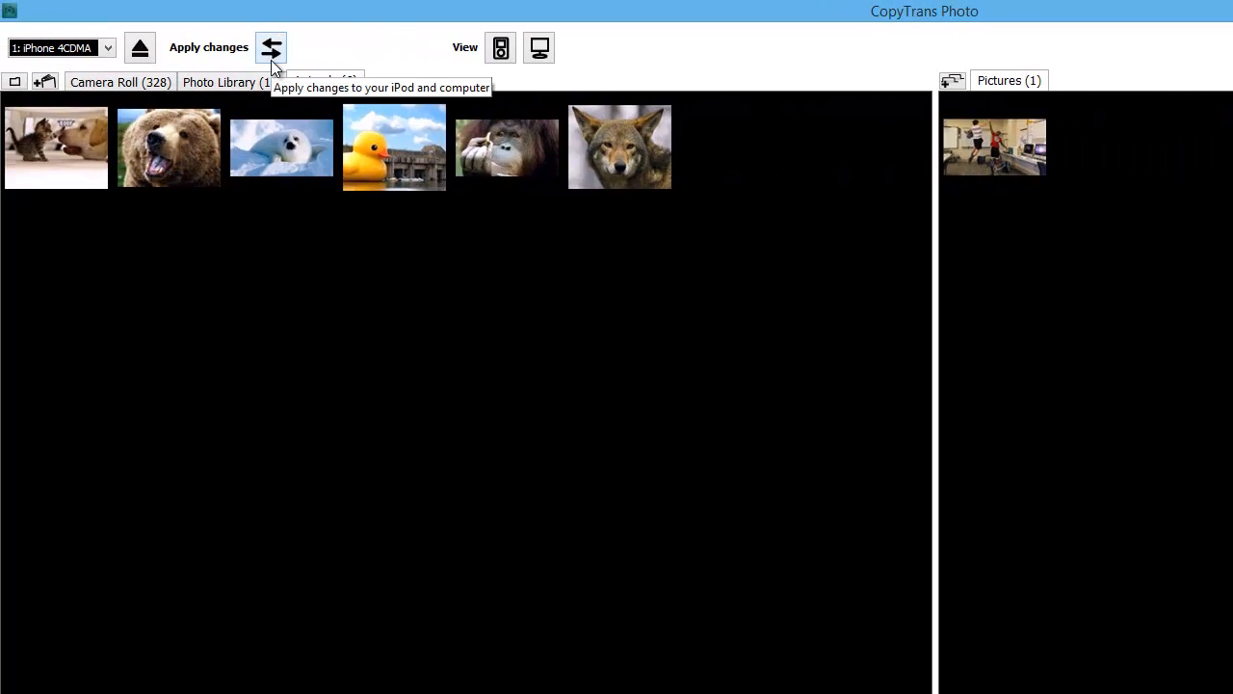